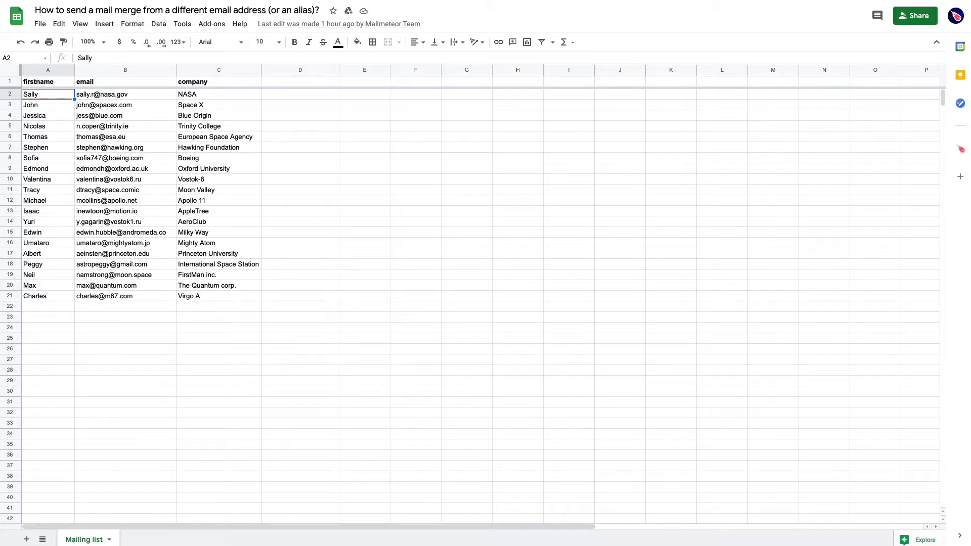
mouse_move(397, 271)
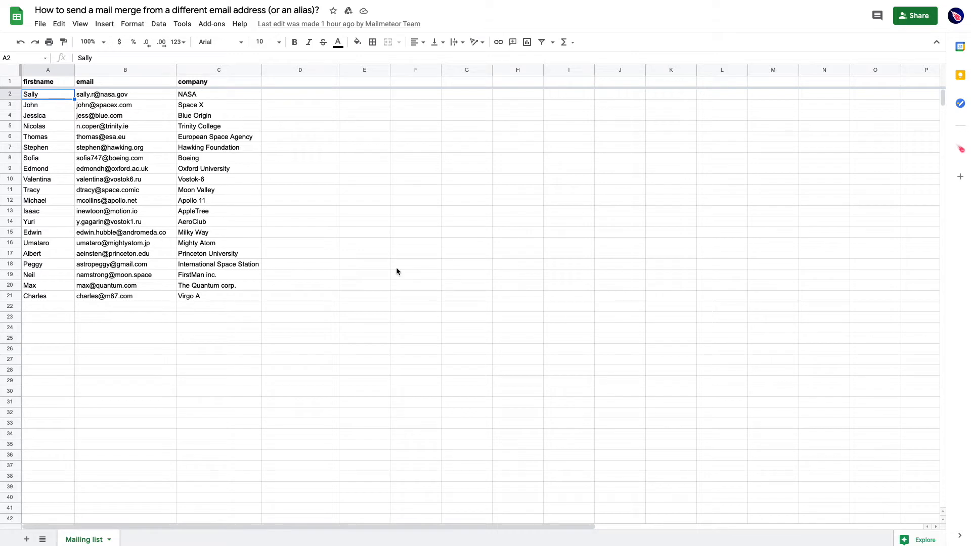
mouse_move(277, 395)
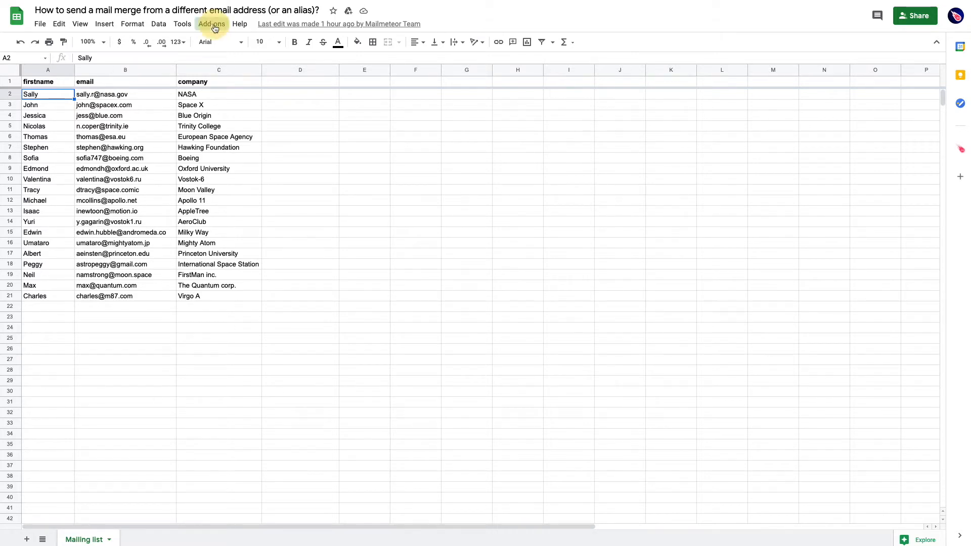
- Open the Add-ons menu to reveal the Mailmeteor: Mail Merge for Gmail commands
click(211, 24)
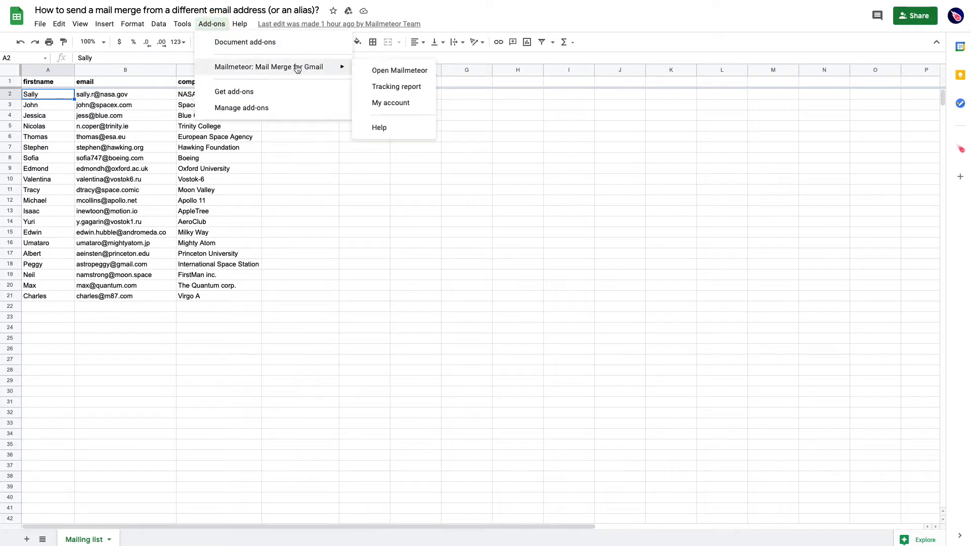
- Launch Open Mailmeteor from the add-on submenu
click(399, 70)
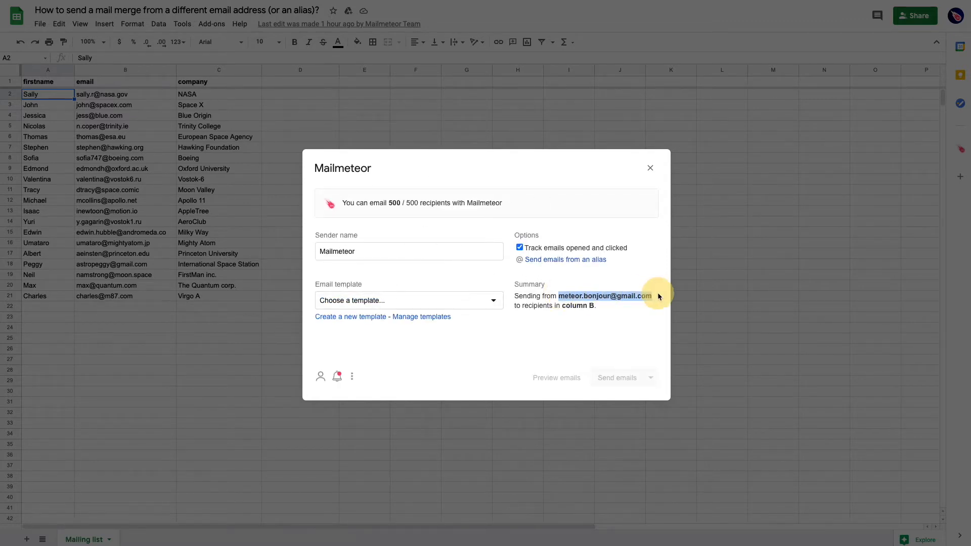
mouse_move(583, 348)
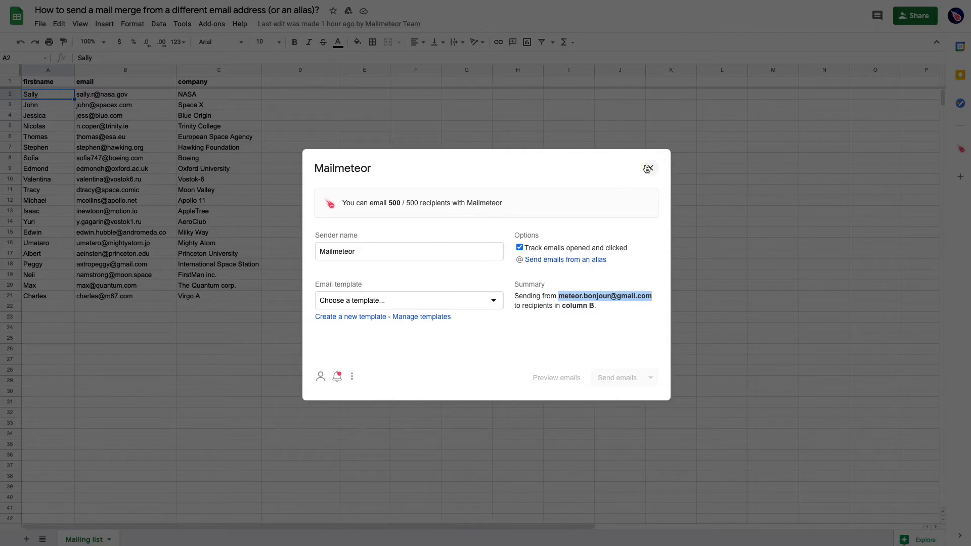
- Switch to the Gmail inbox and open See all settings from quick settings
click(648, 168)
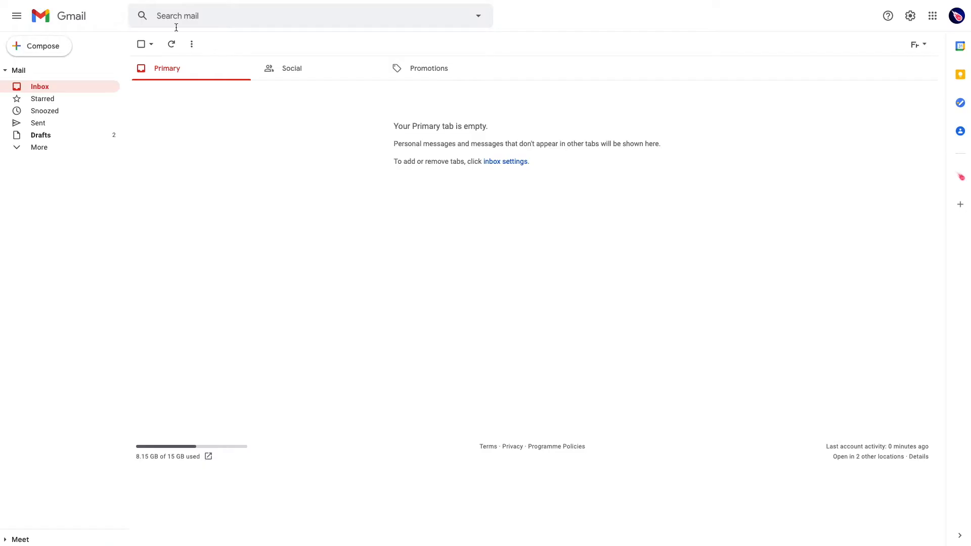
mouse_move(603, 90)
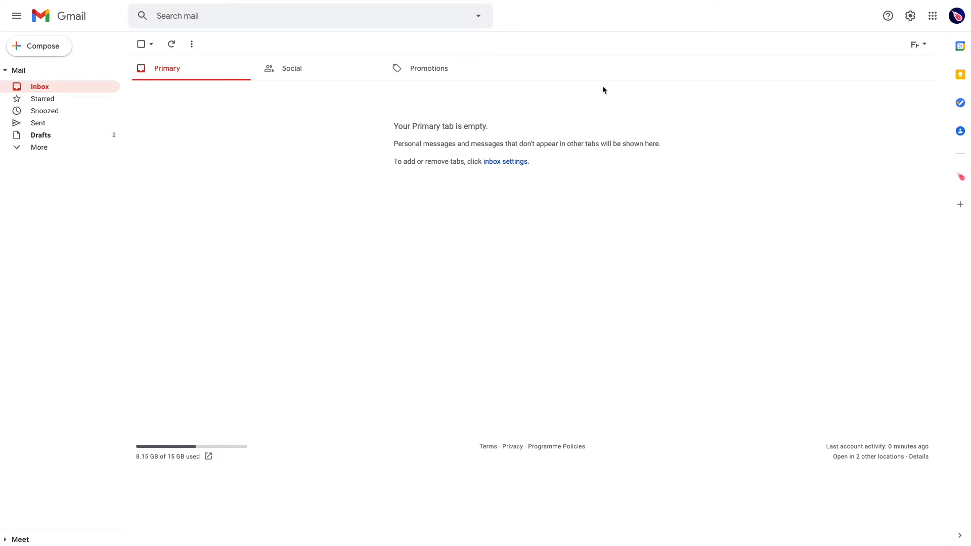
mouse_move(910, 15)
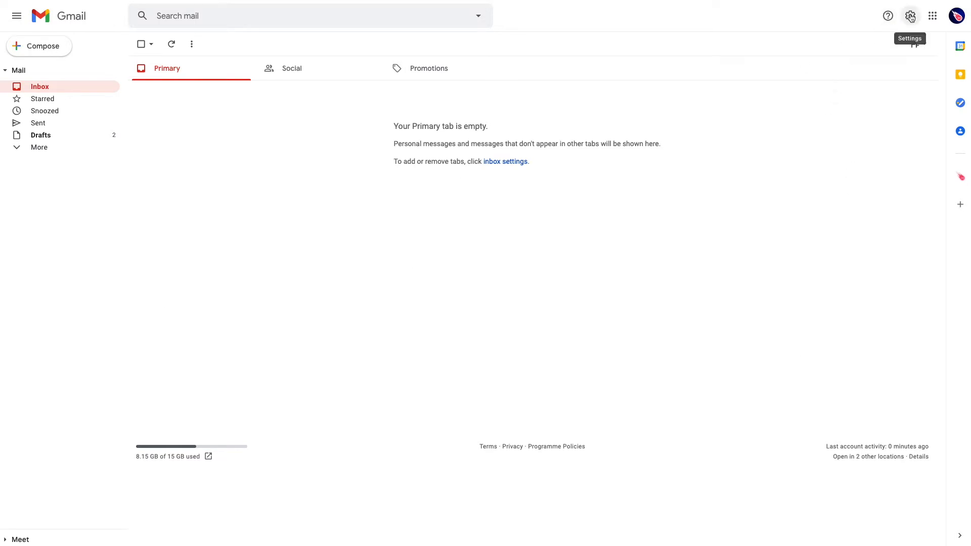
click(909, 16)
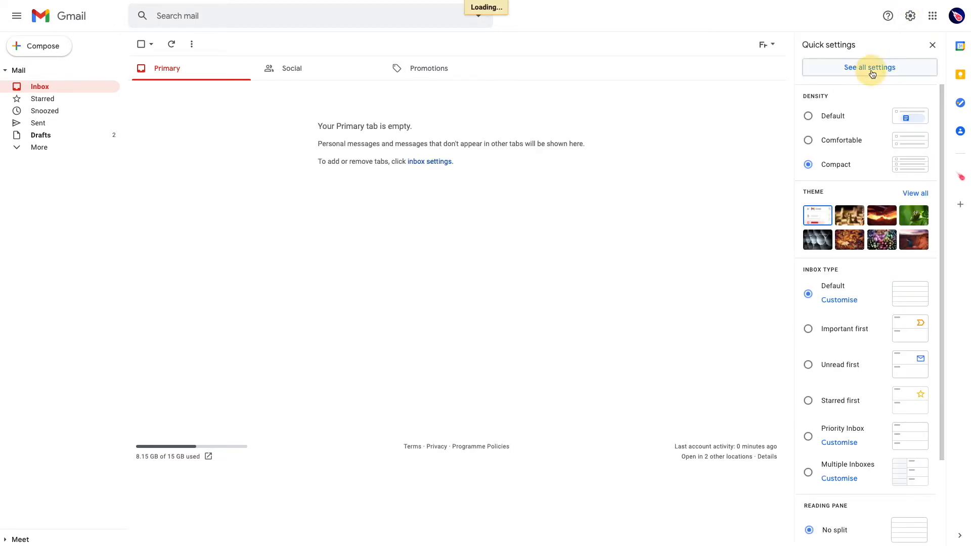
click(869, 67)
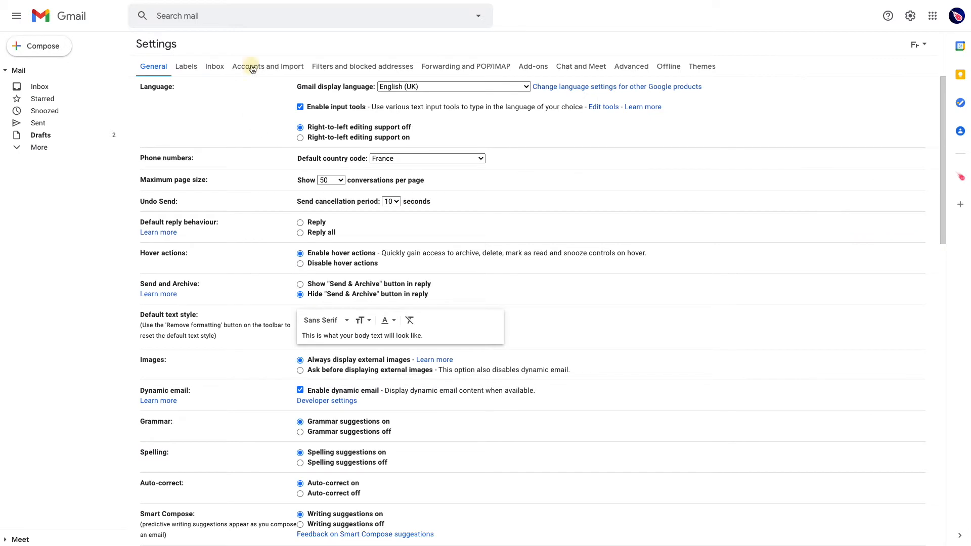
- In Accounts and Import, start adding another email address under Send mail as
click(268, 66)
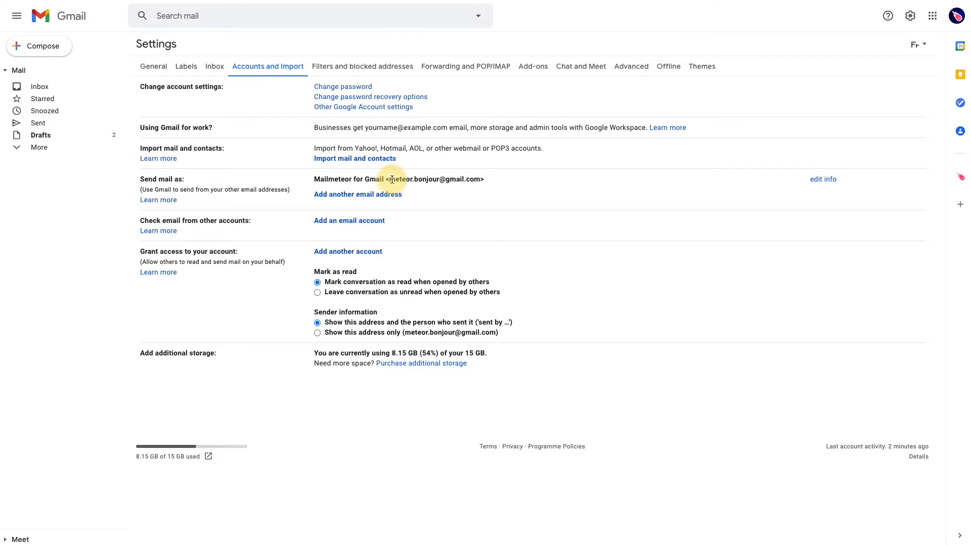
double_click(433, 179)
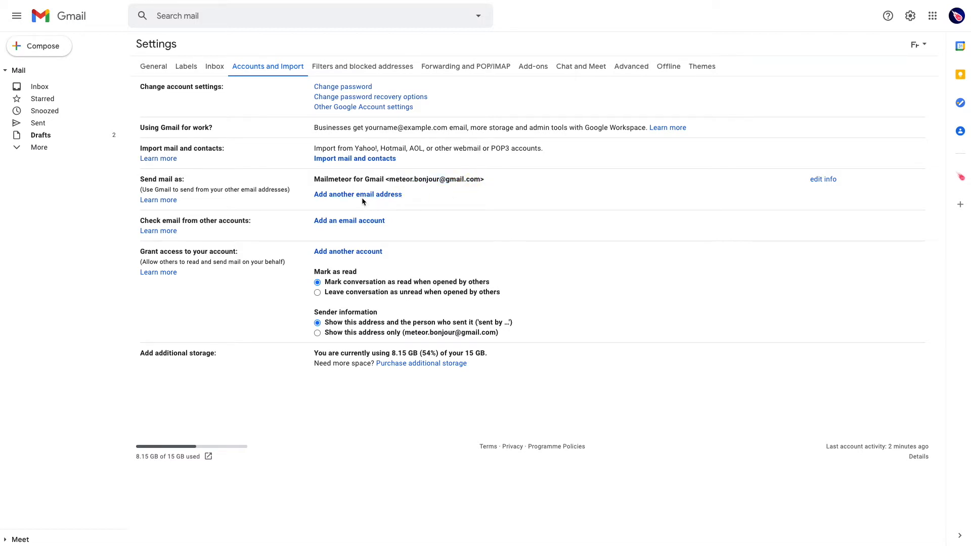
mouse_move(358, 194)
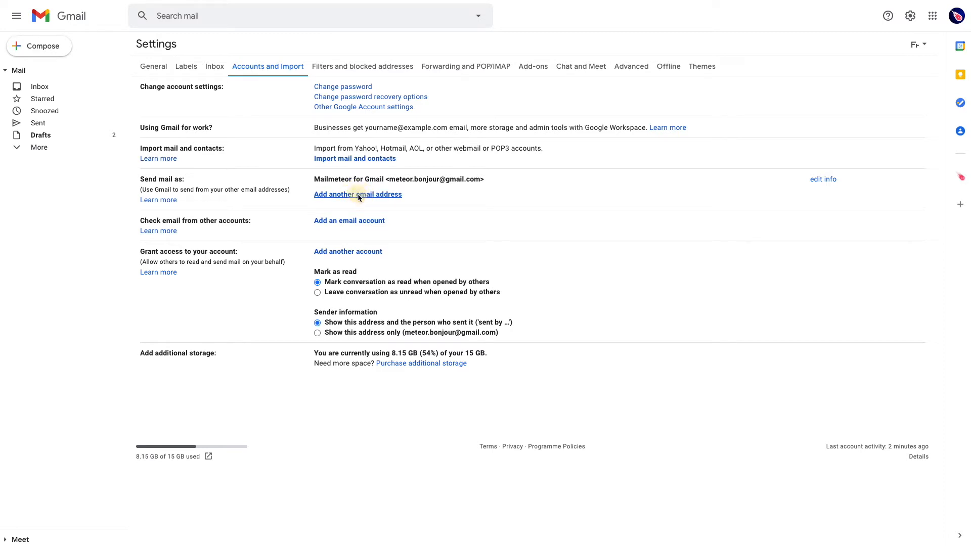
click(357, 195)
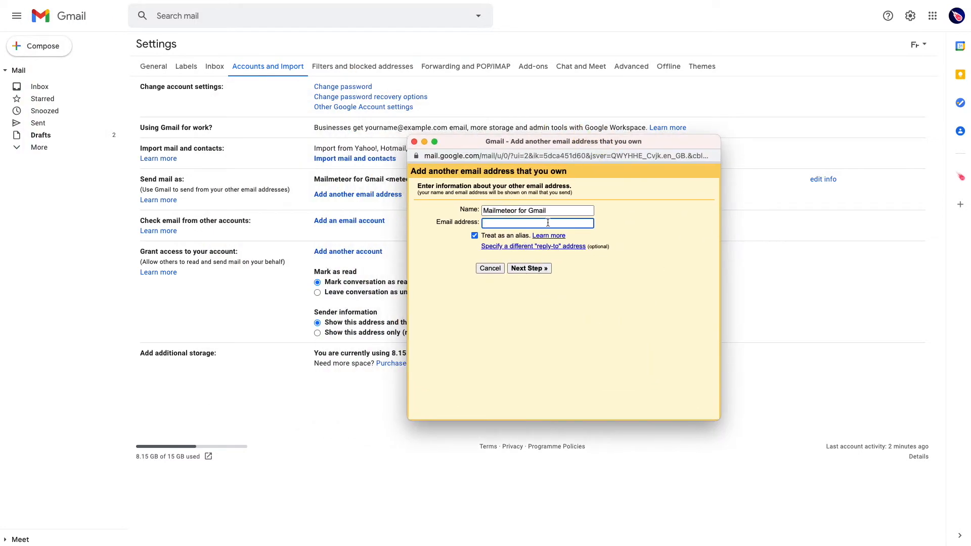
- Enter sender name Edmond Halley and the meteor. alias address, keeping Treat as an alias
click(536, 211)
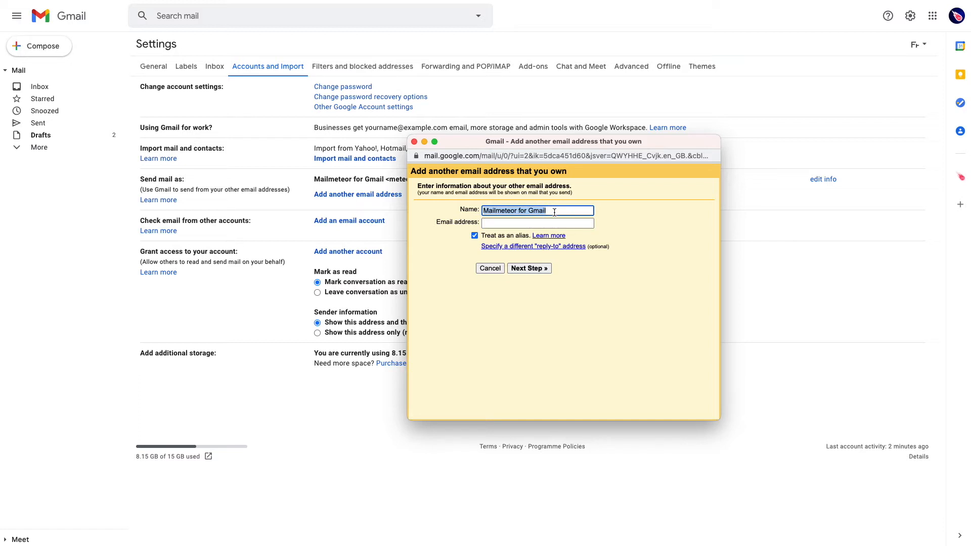
text(Edmond Ha)
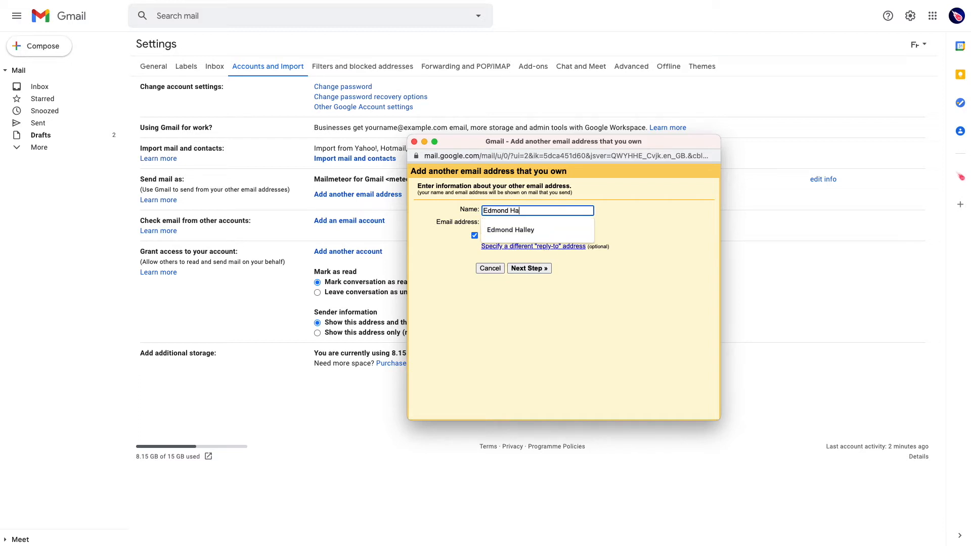
click(510, 230)
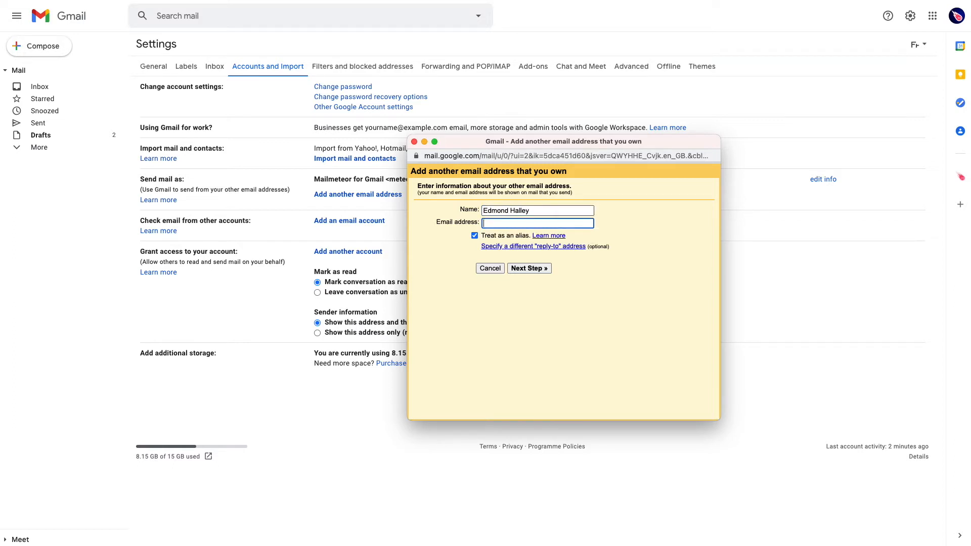
text(meteor.)
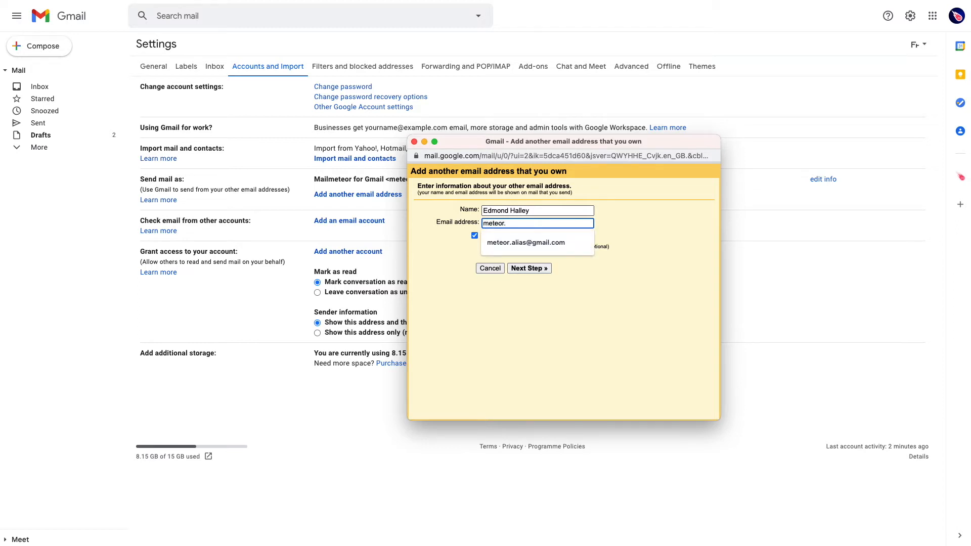
click(525, 242)
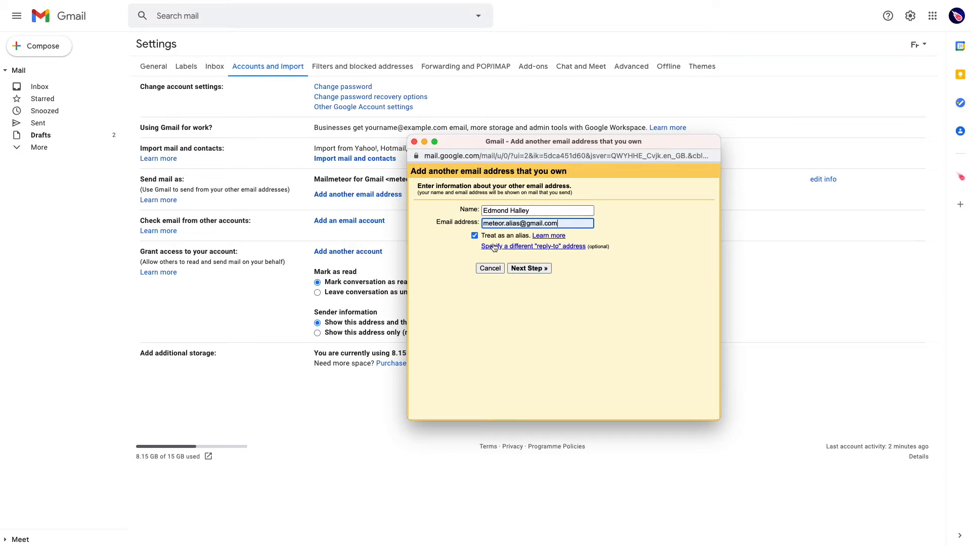
mouse_move(522, 240)
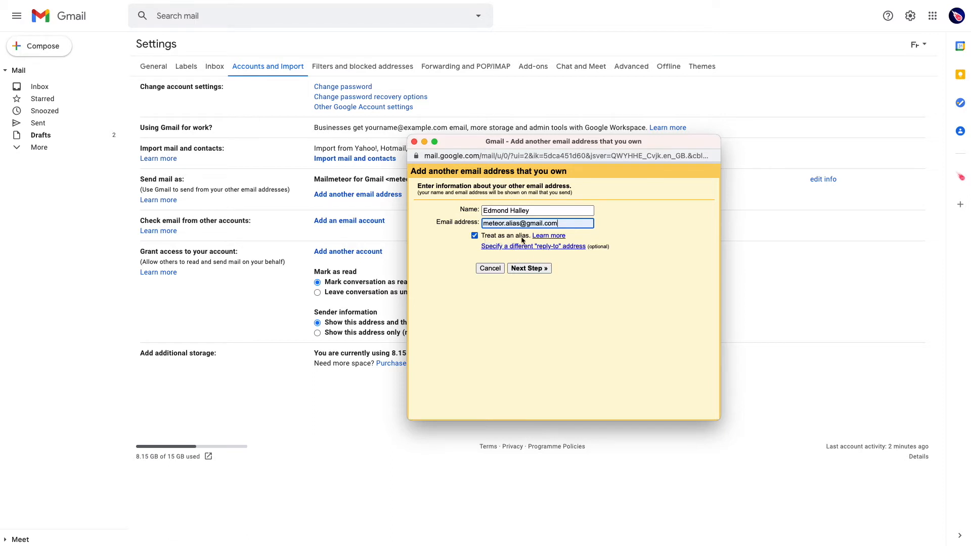
mouse_move(549, 236)
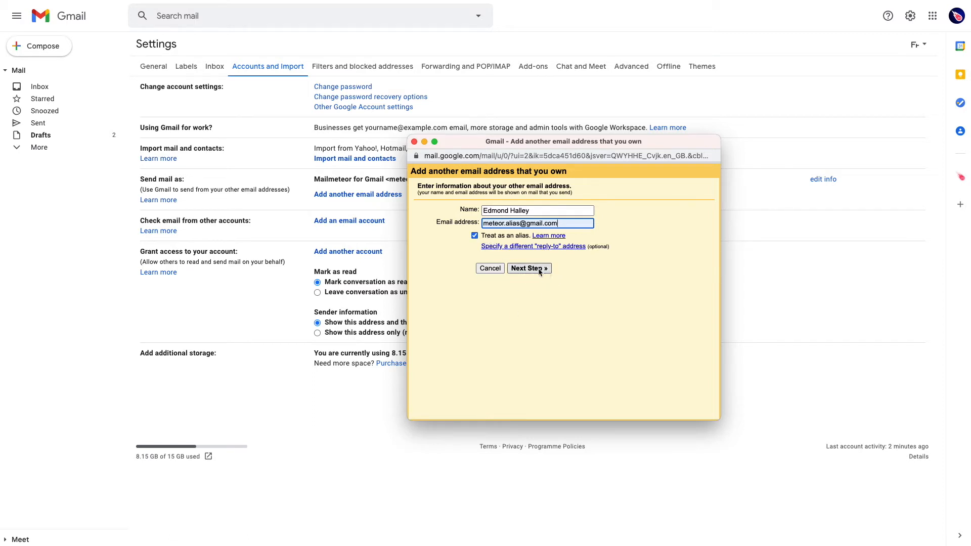
mouse_move(484, 355)
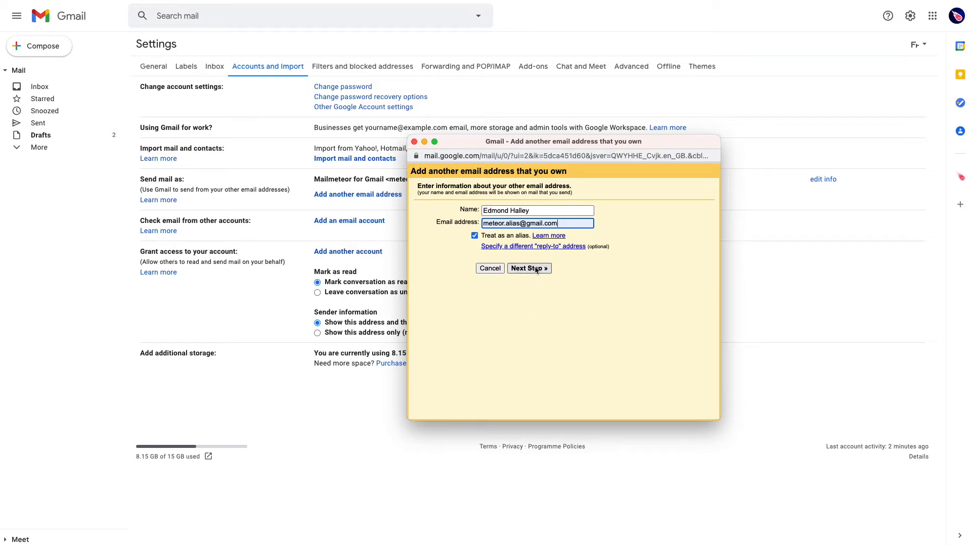
- Send the alias verification email, close the window, and sign out of the main account
click(528, 268)
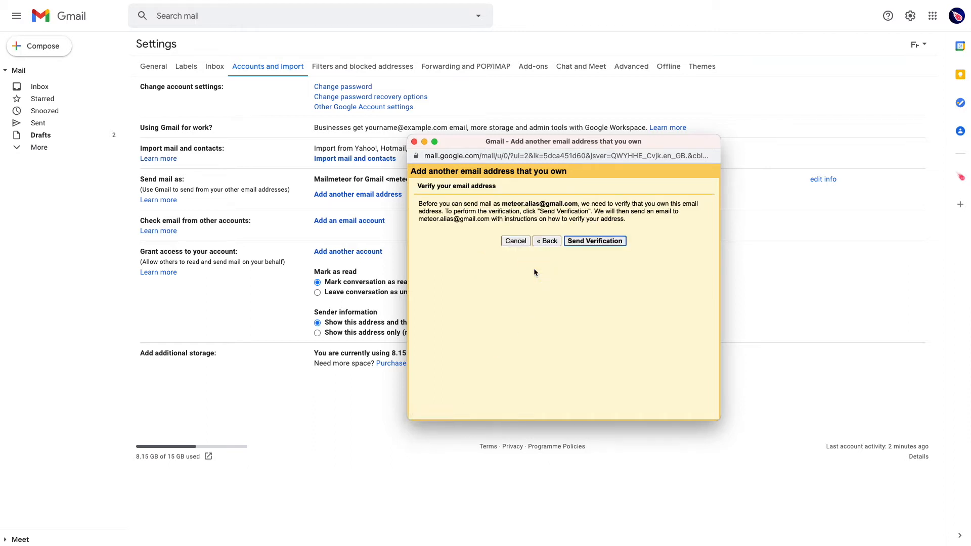
mouse_move(478, 359)
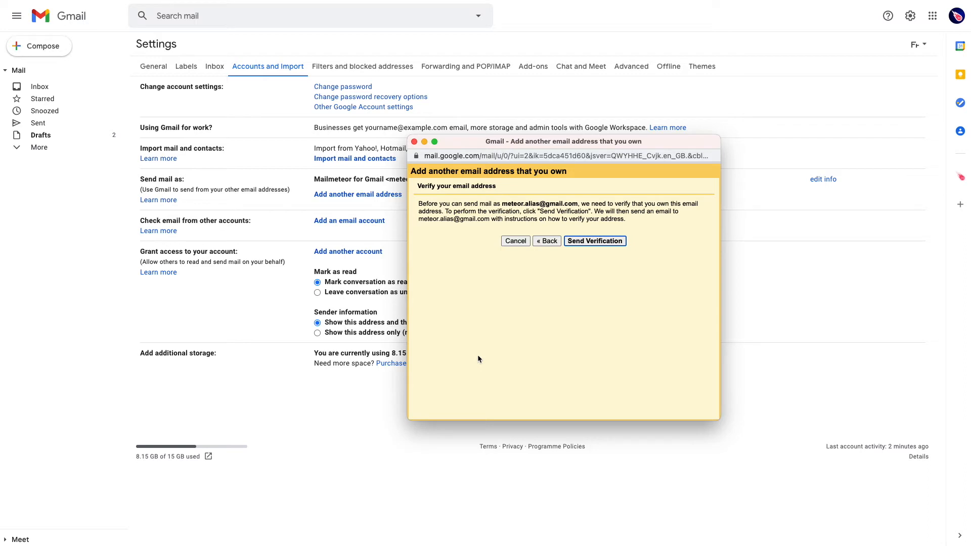
mouse_move(593, 241)
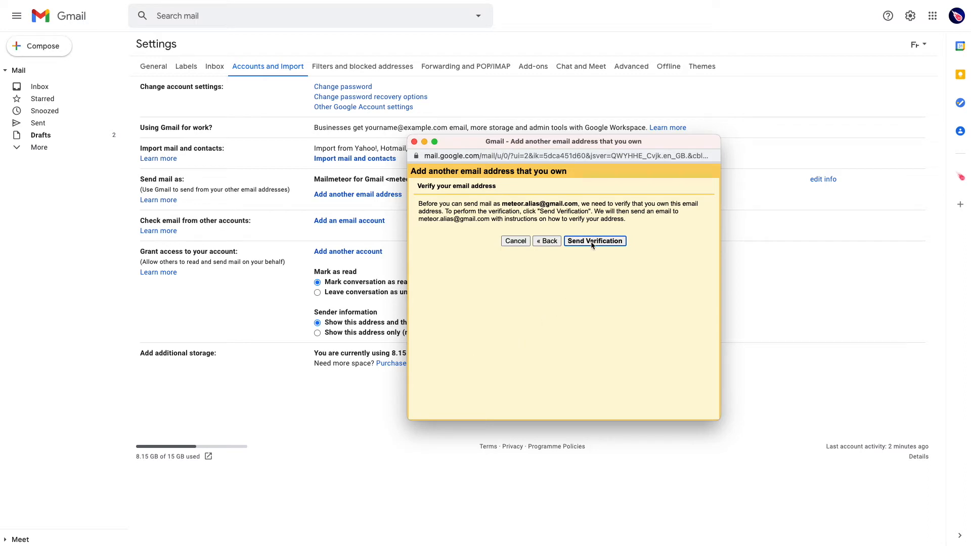
click(593, 241)
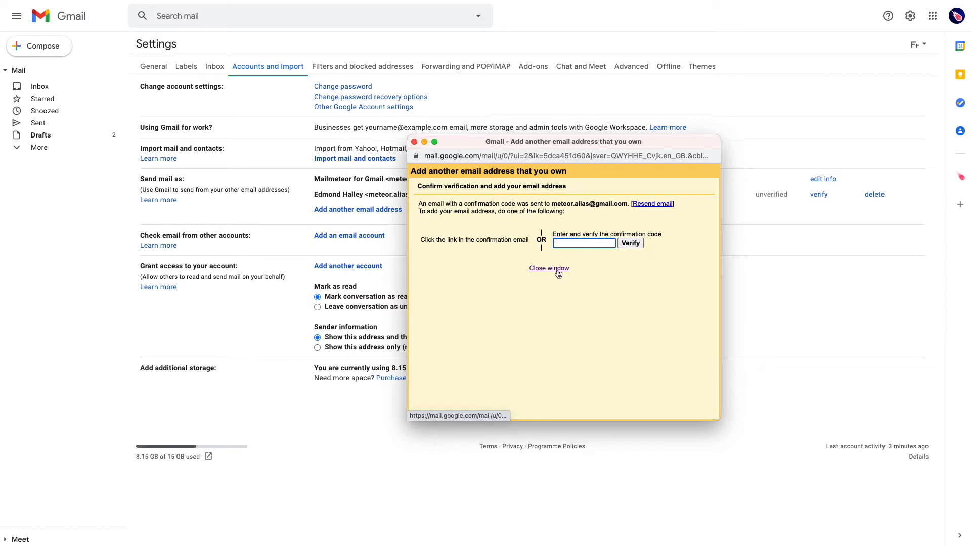
click(549, 269)
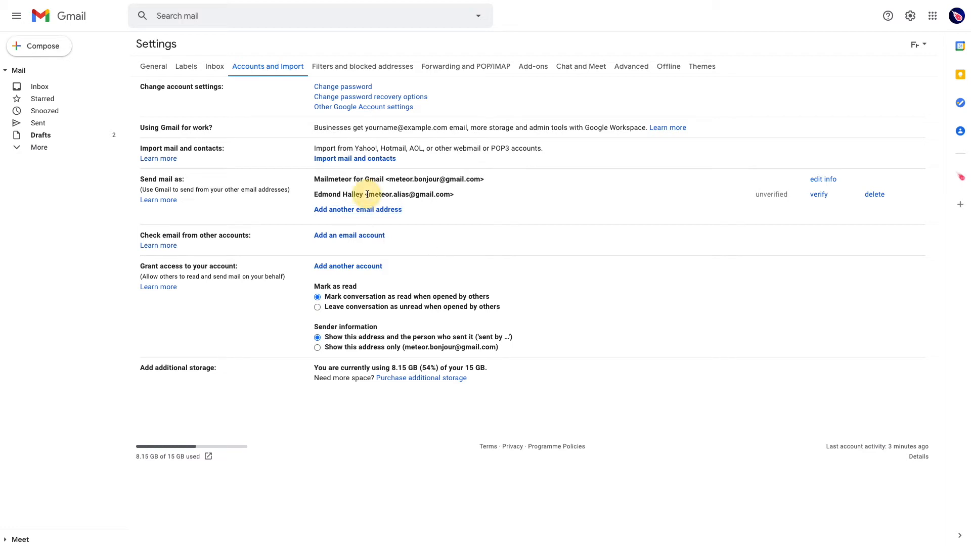
click(957, 16)
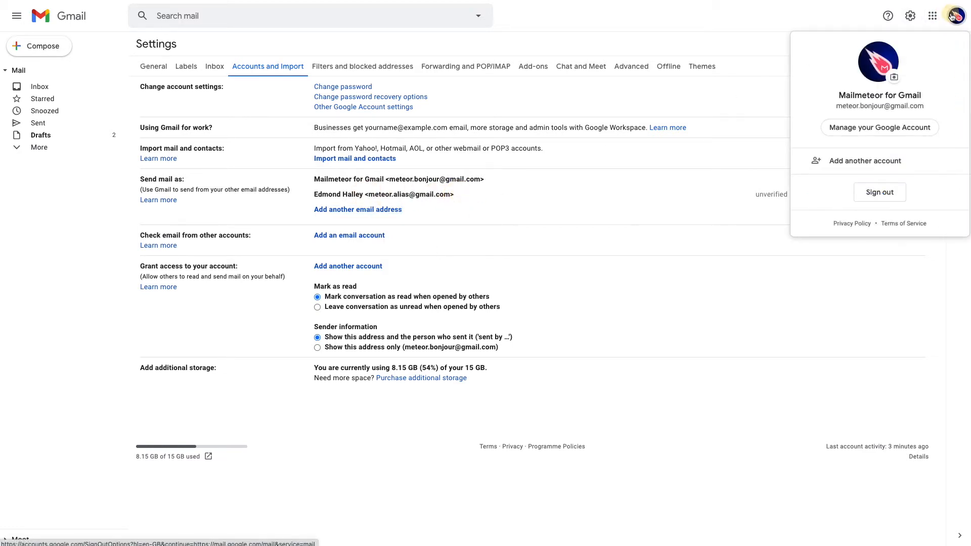
click(878, 192)
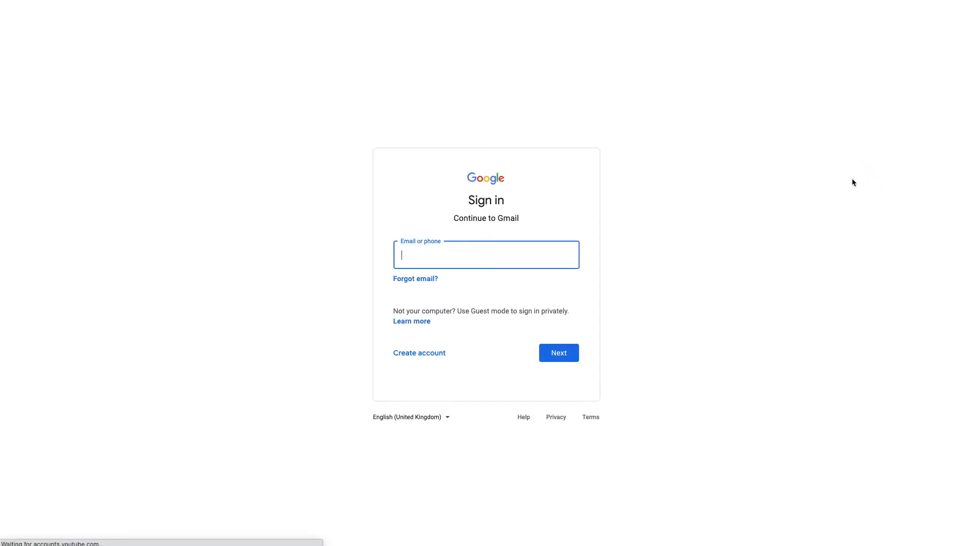
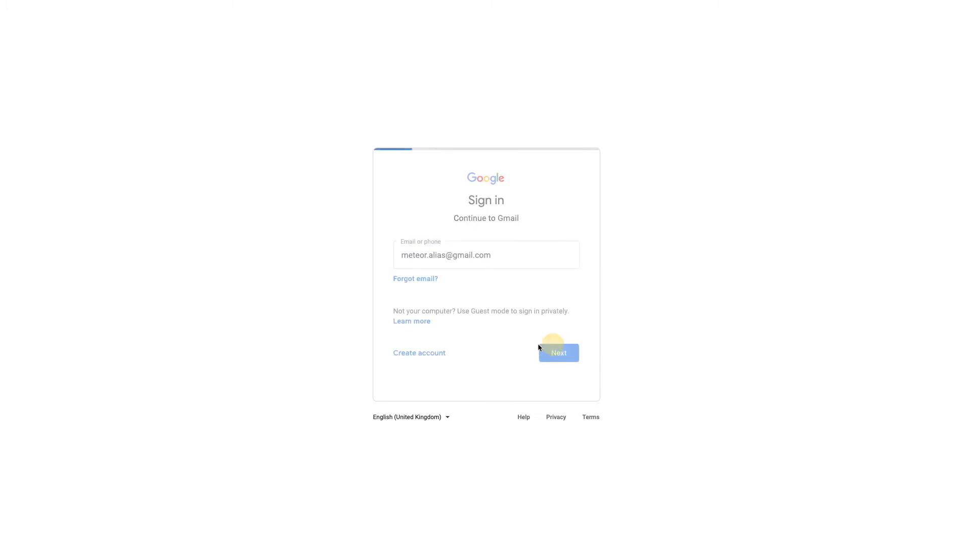
- Sign in to Google with the alias meteor. Gmail address and its password
click(557, 353)
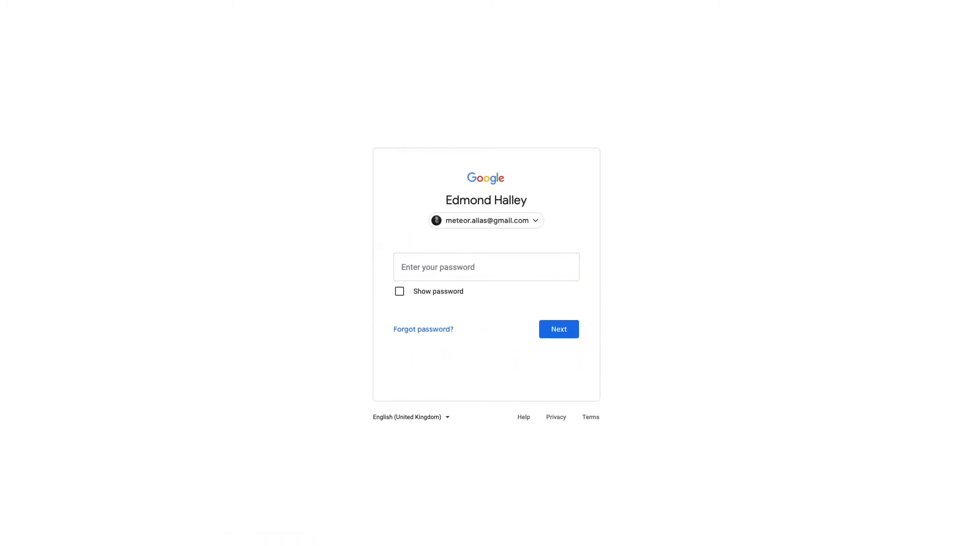
click(486, 267)
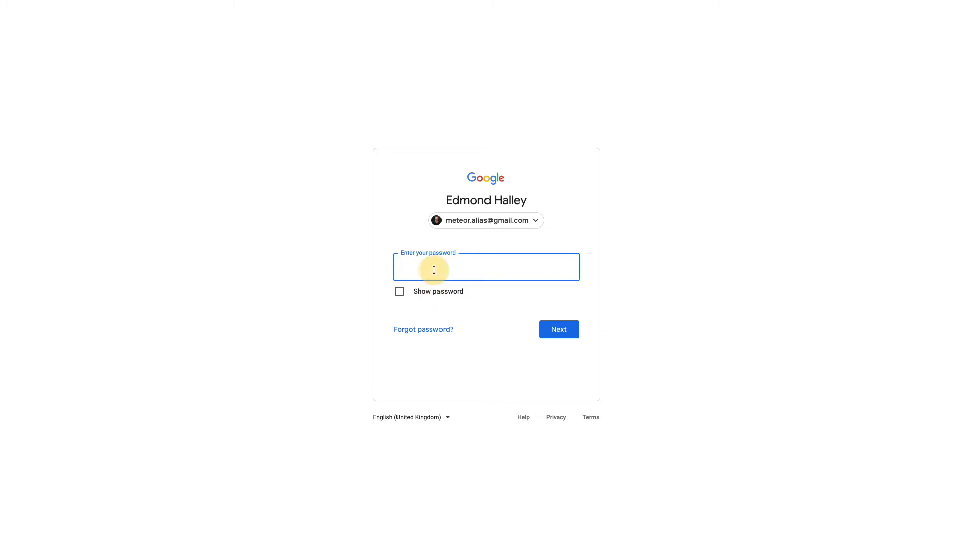
click(557, 329)
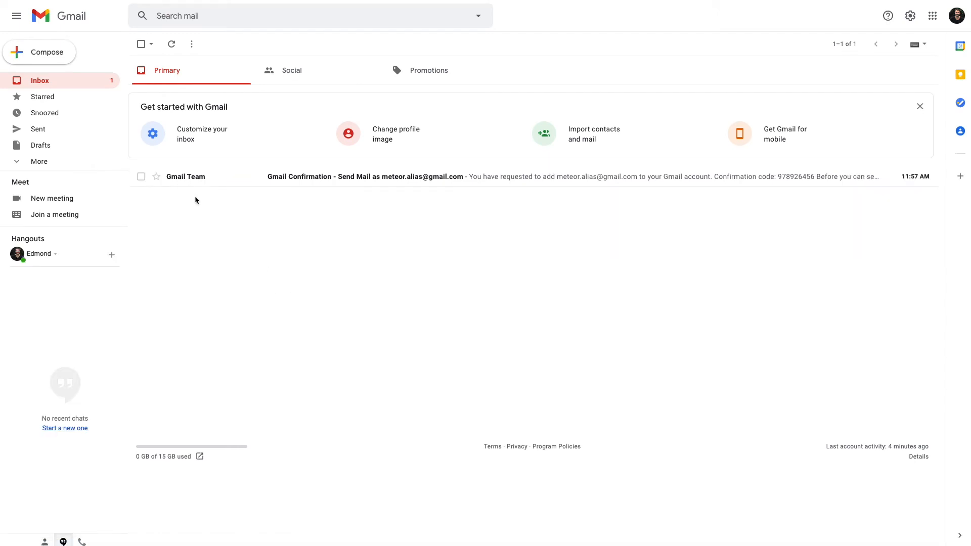
mouse_move(200, 212)
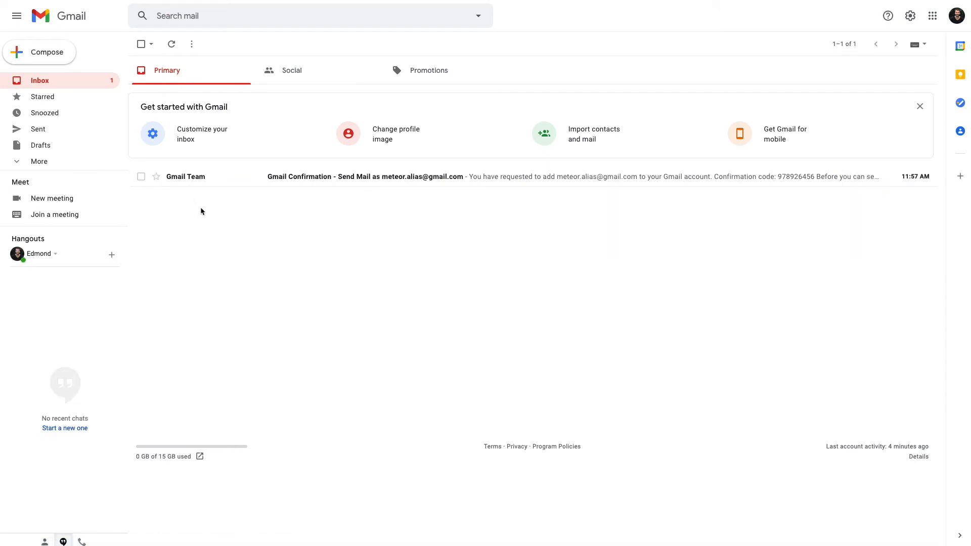
mouse_move(201, 178)
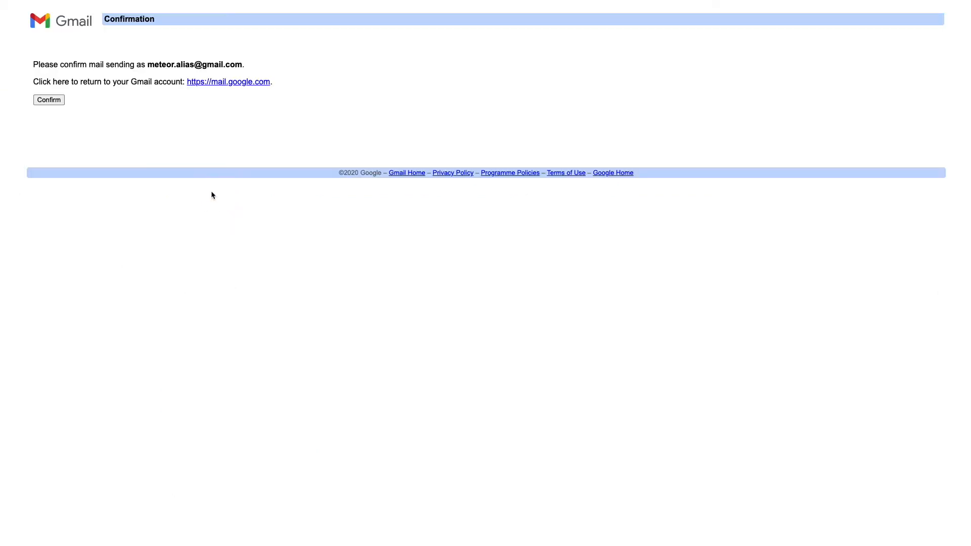
mouse_move(97, 77)
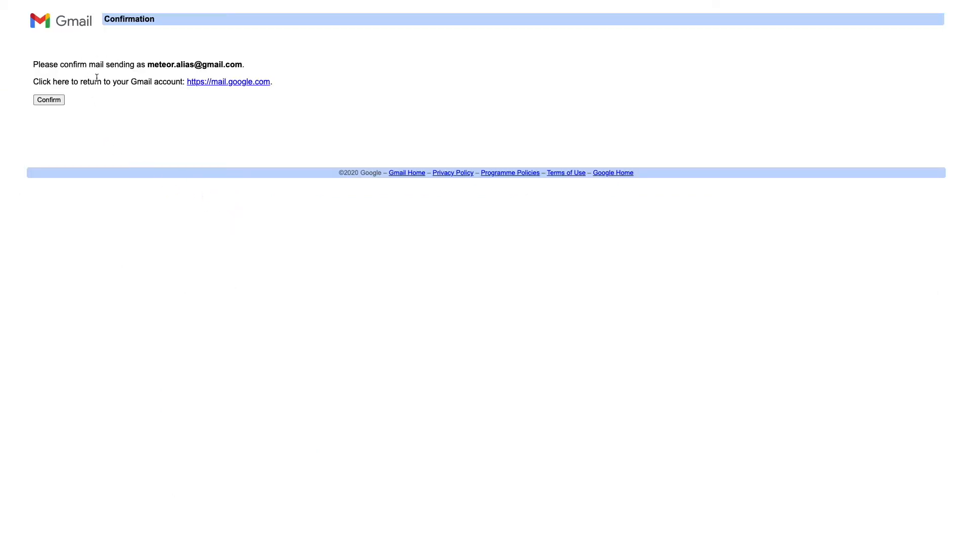
- Confirm sending as the alias from the confirmation email, then return to main account settings
click(48, 99)
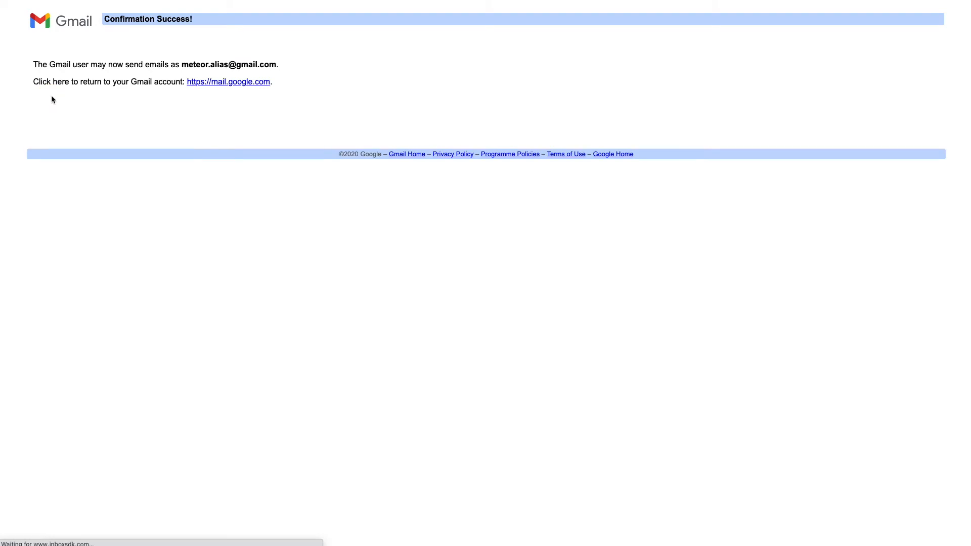
mouse_move(185, 36)
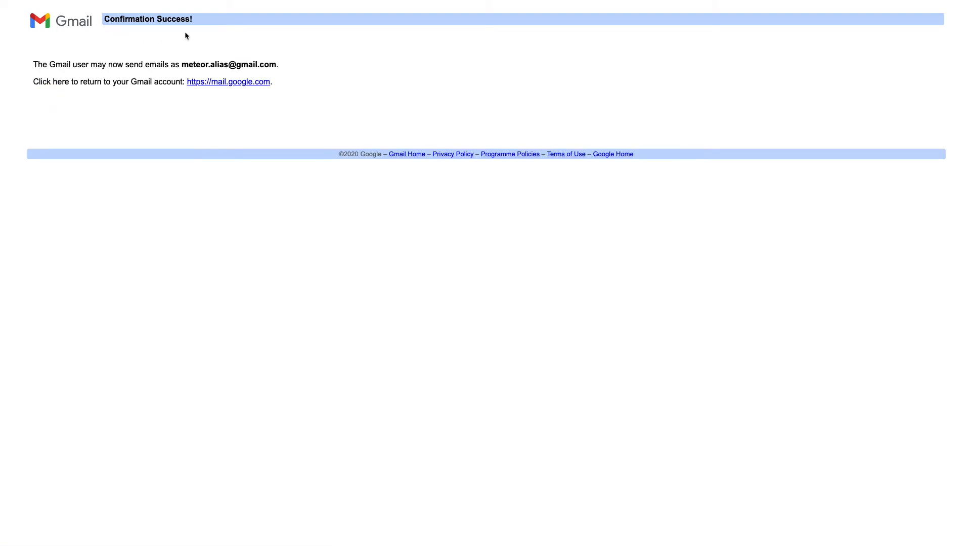
click(227, 81)
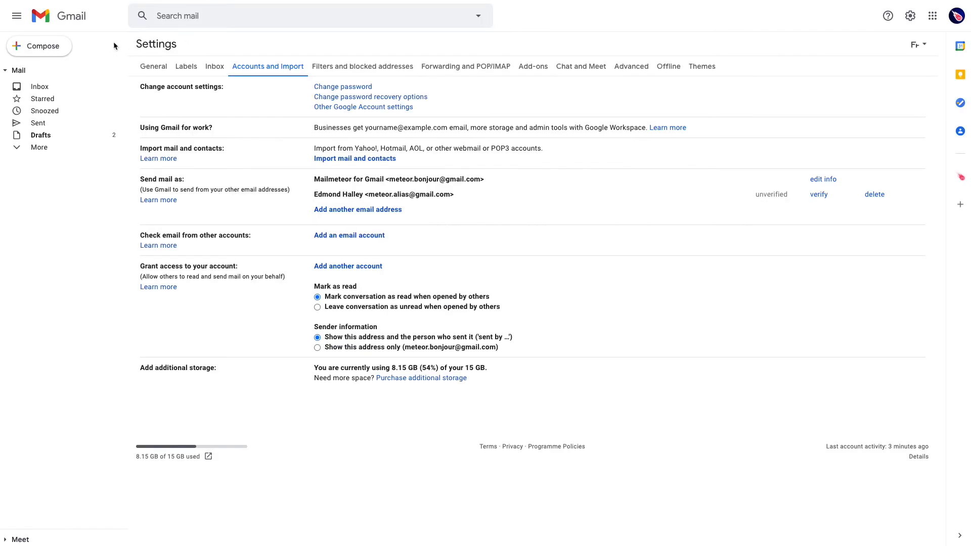
mouse_move(134, 138)
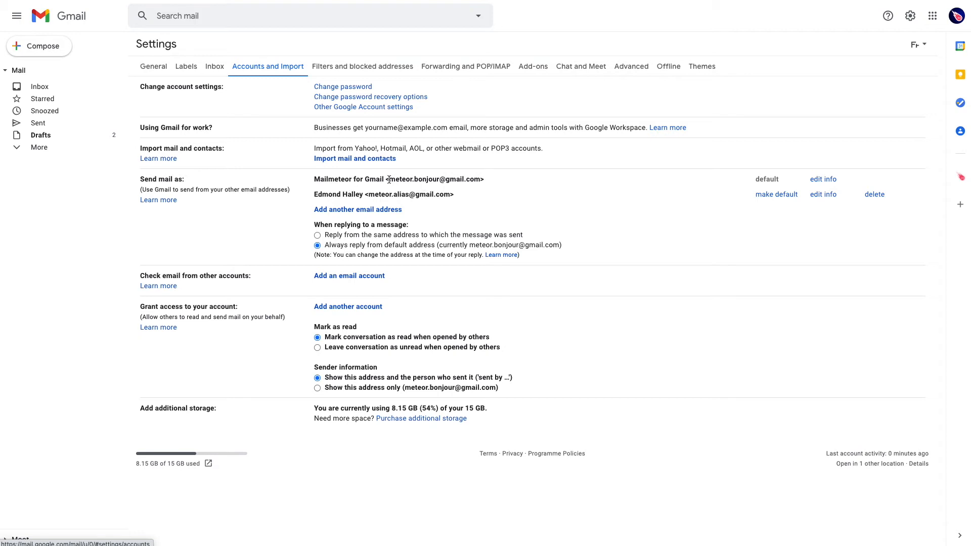
- Refresh Accounts and Import to see the alias verified, then check Compose's From addresses
double_click(434, 179)
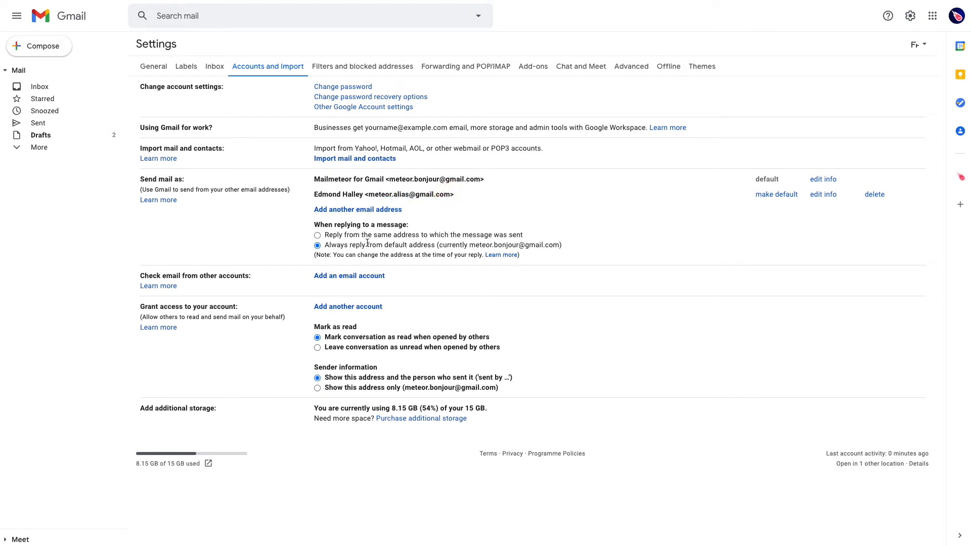
mouse_move(283, 234)
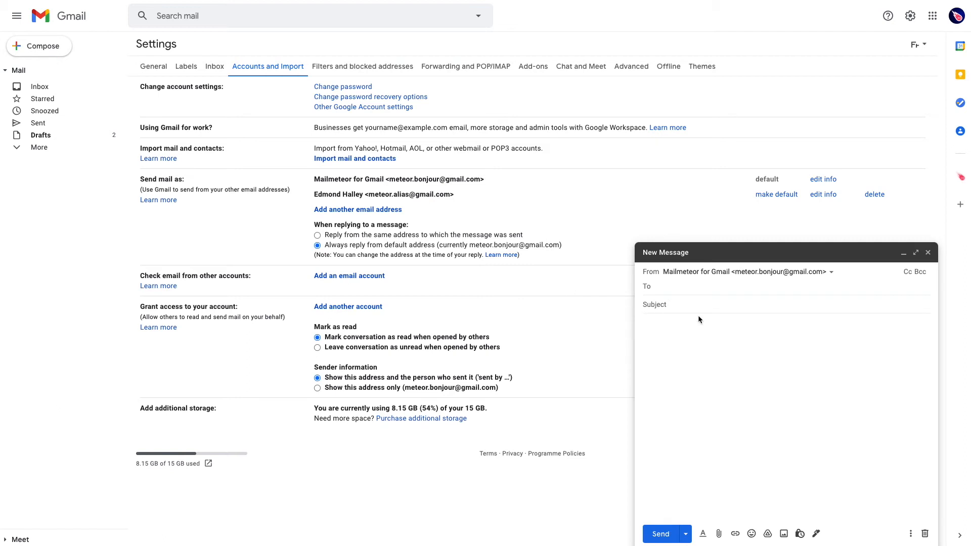
click(831, 271)
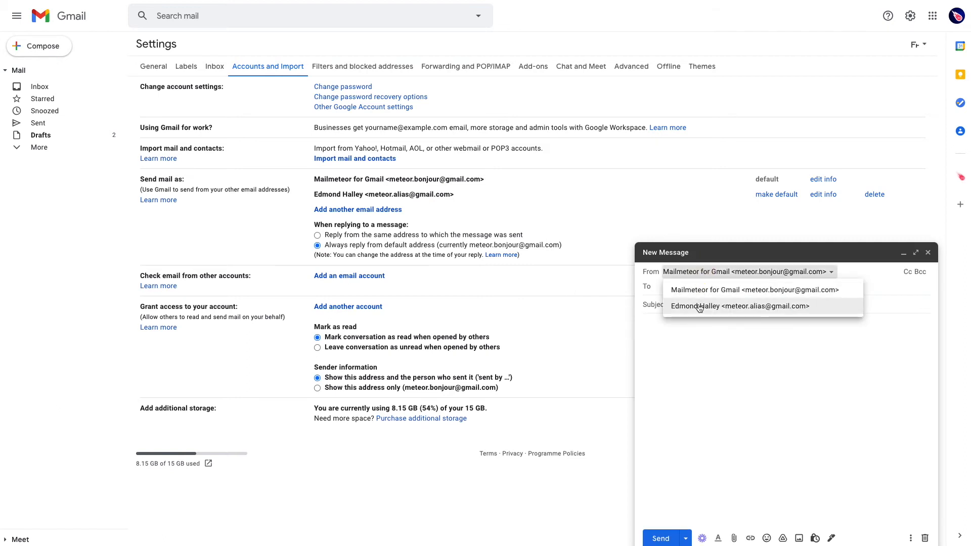
mouse_move(767, 290)
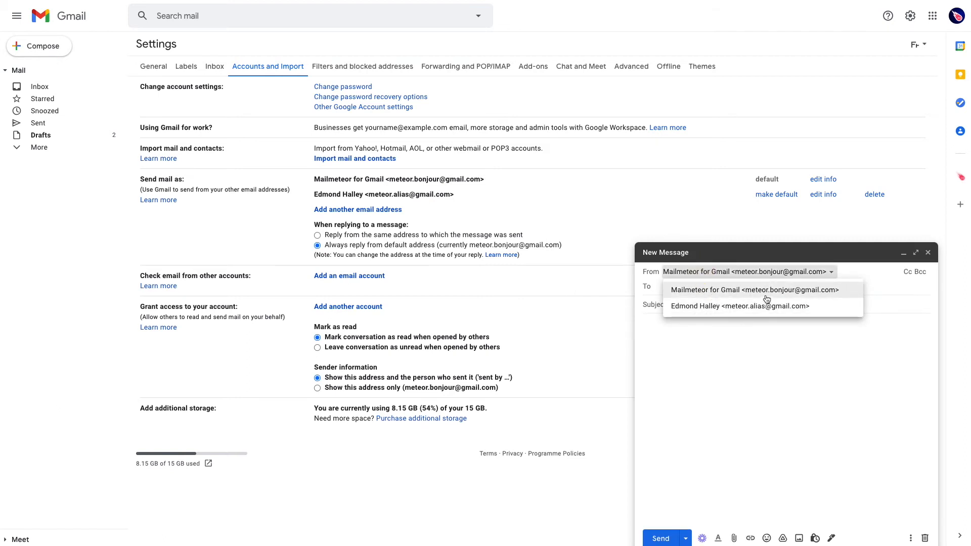
mouse_move(765, 306)
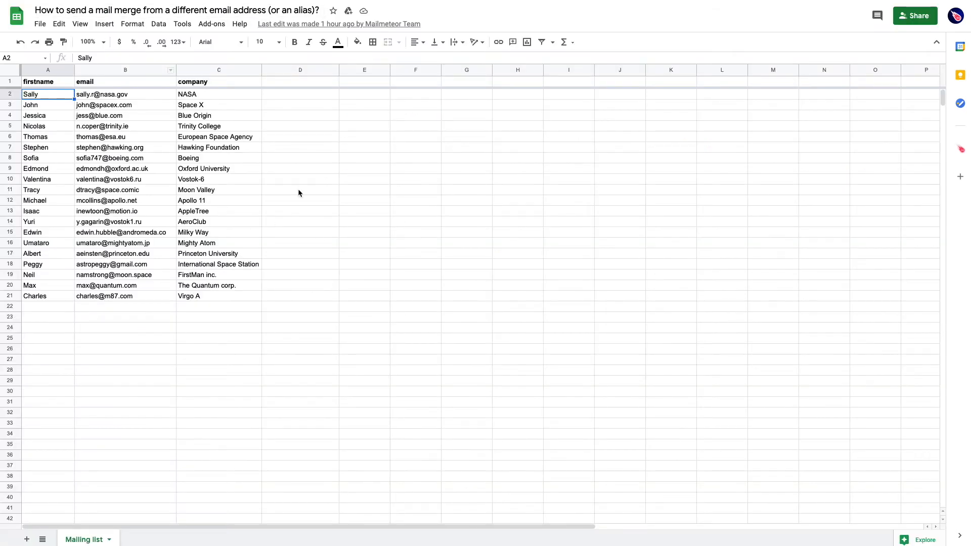
- Reopen the Mailmeteor dialog from the Add-ons menu in Google Sheets
click(211, 23)
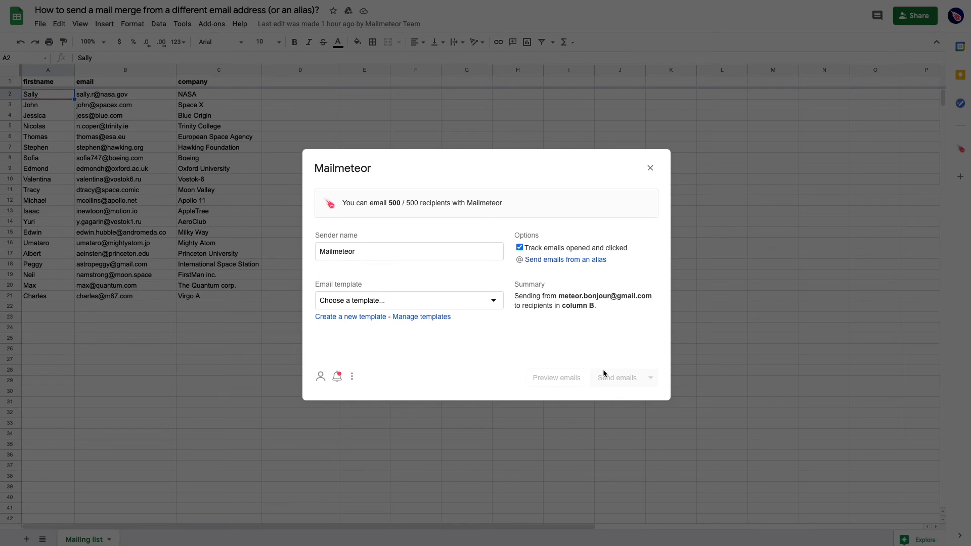
mouse_move(532, 297)
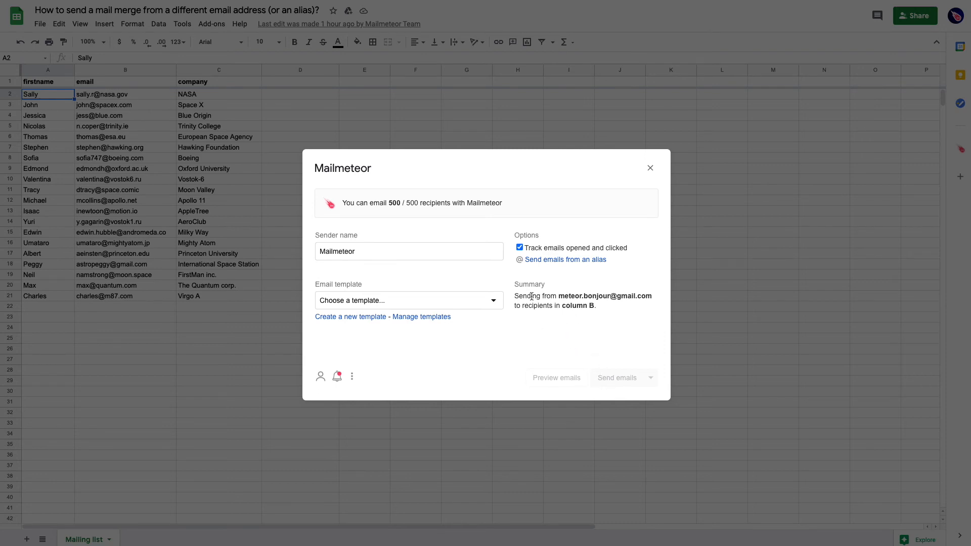
mouse_move(564, 259)
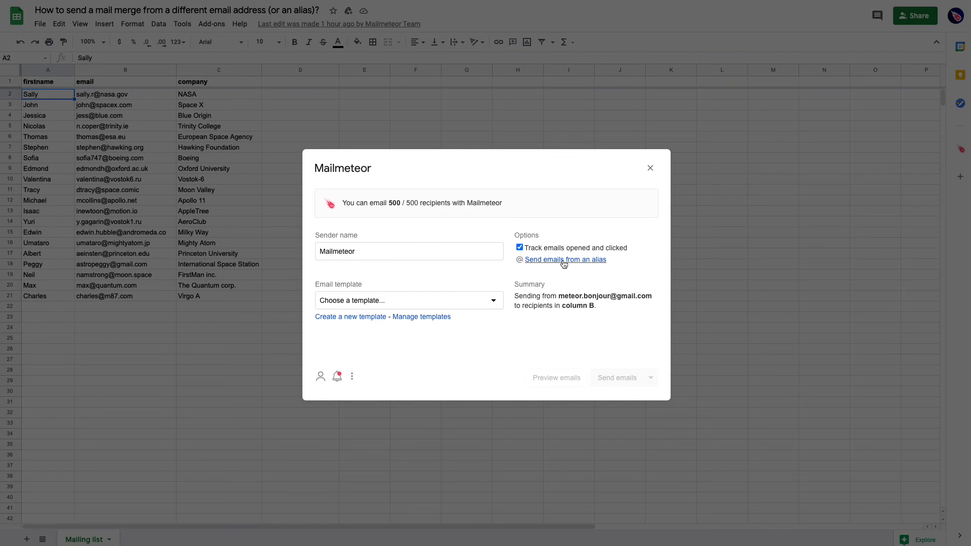
click(564, 259)
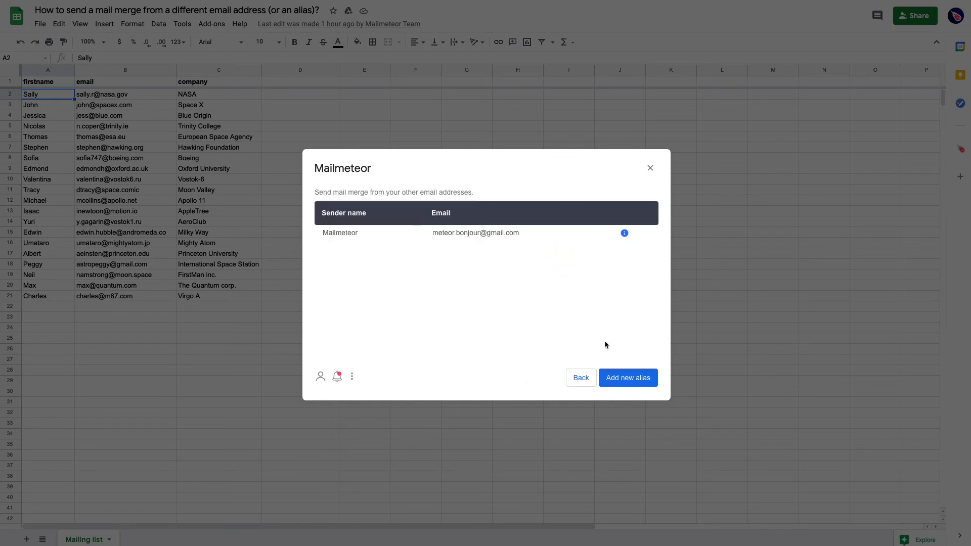
click(627, 378)
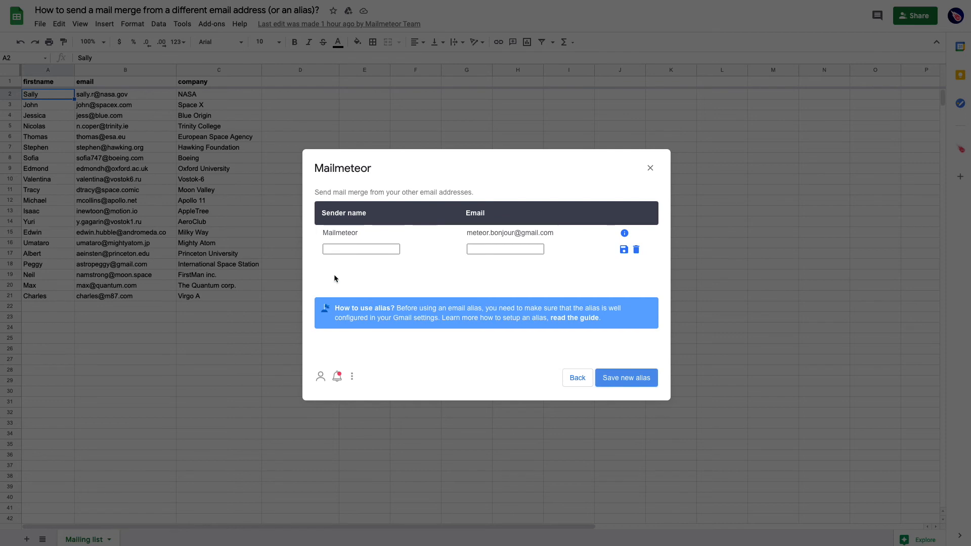
text(Edmond)
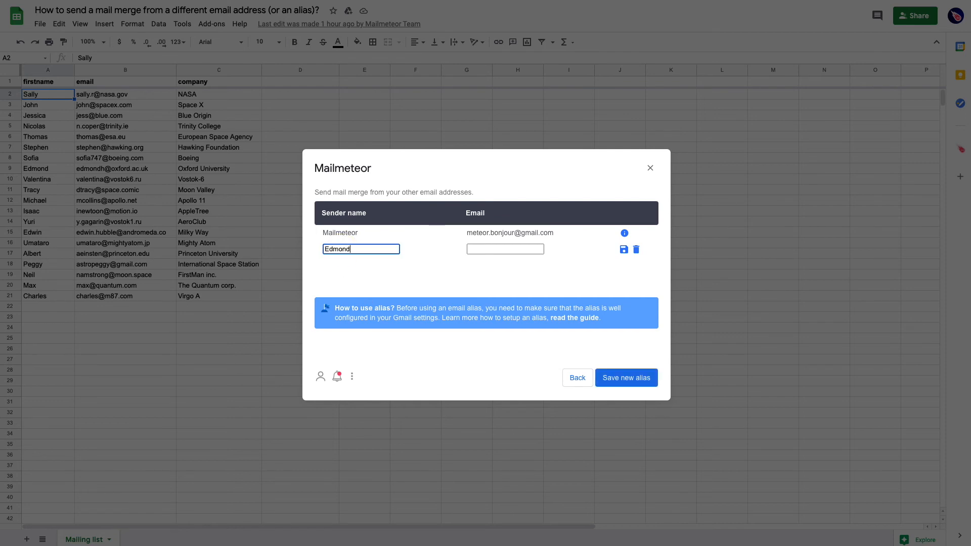
text(Halley)
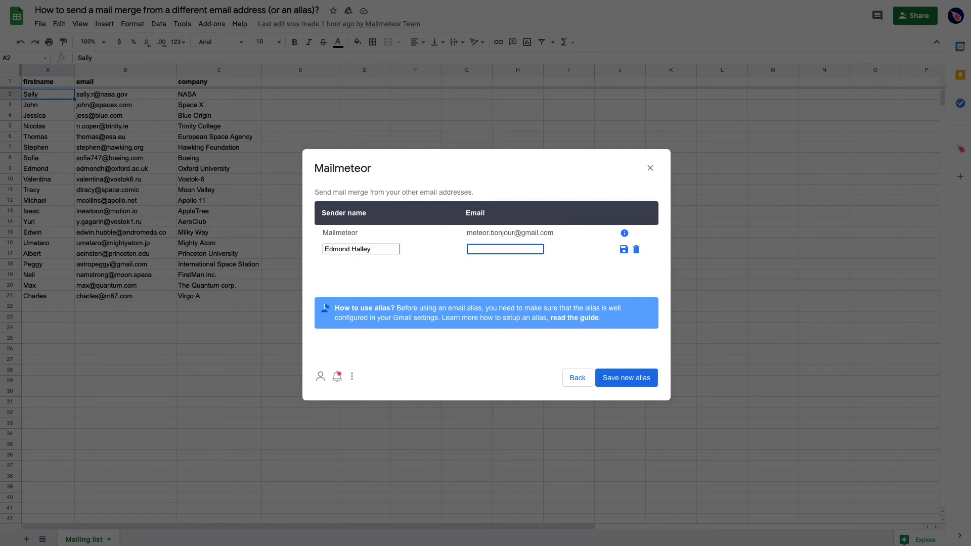
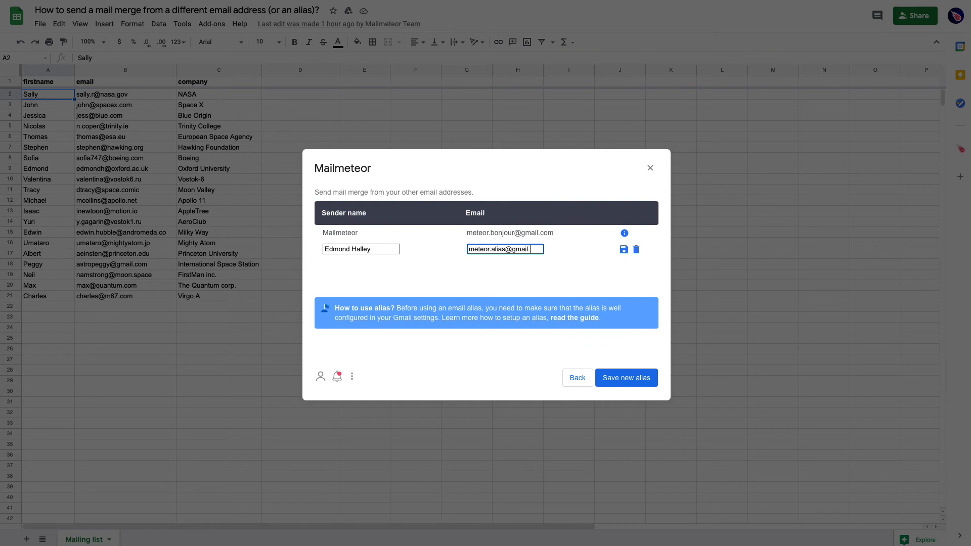
click(625, 378)
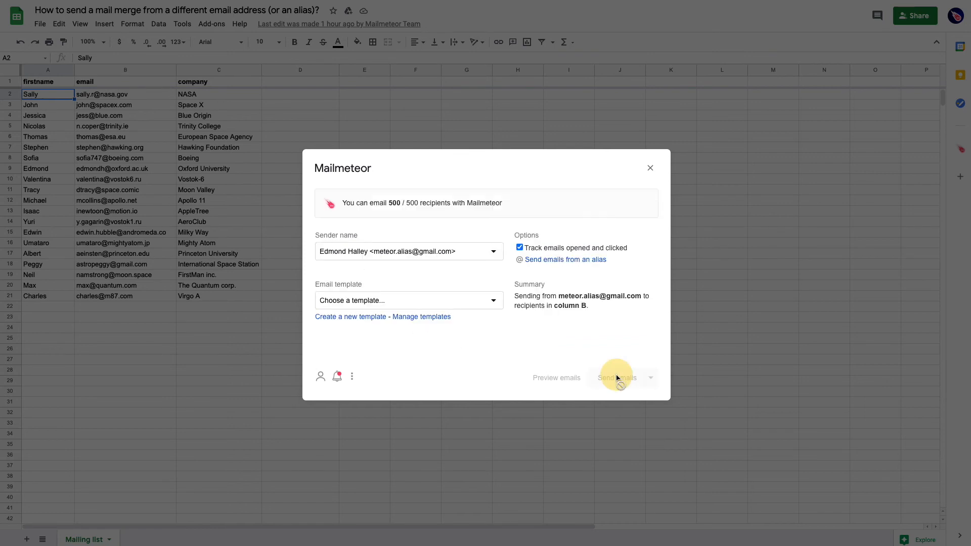
mouse_move(355, 241)
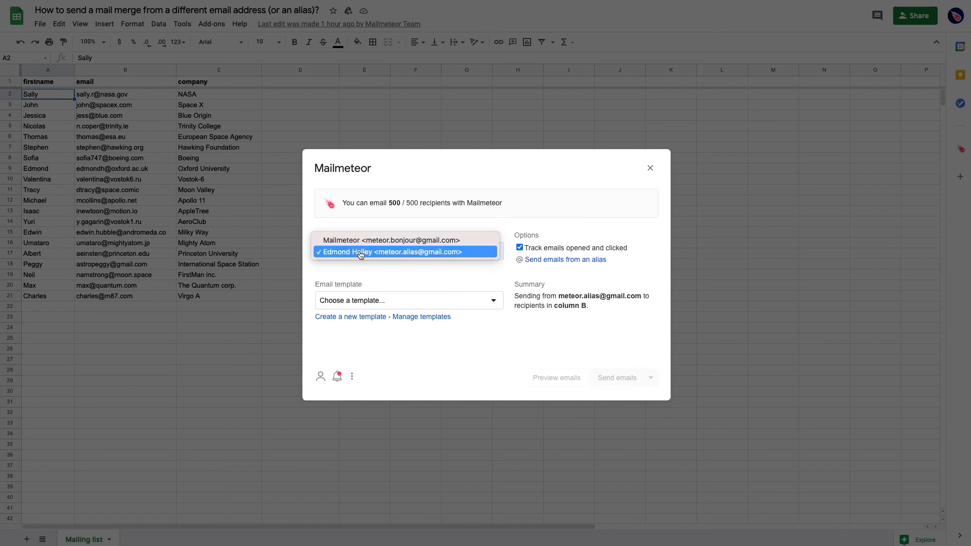
mouse_move(388, 240)
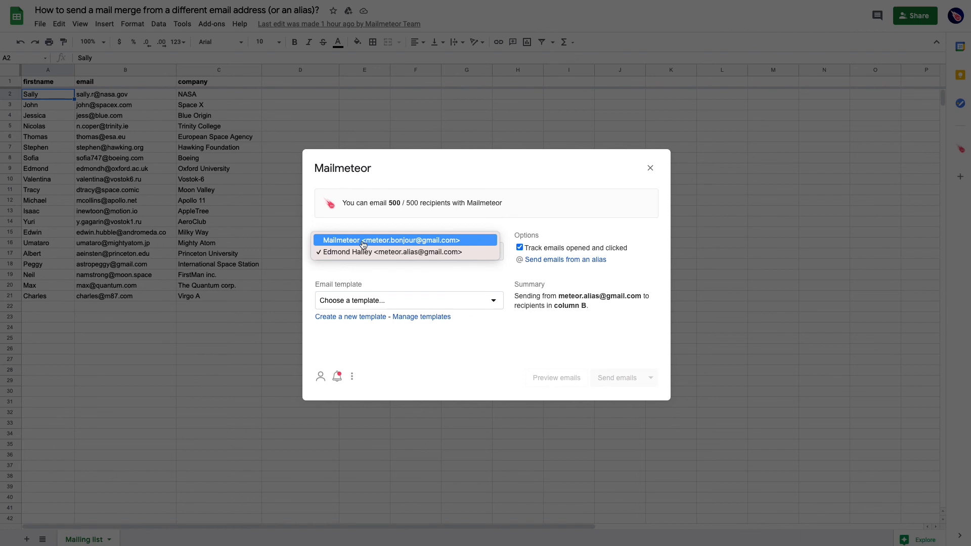
click(393, 252)
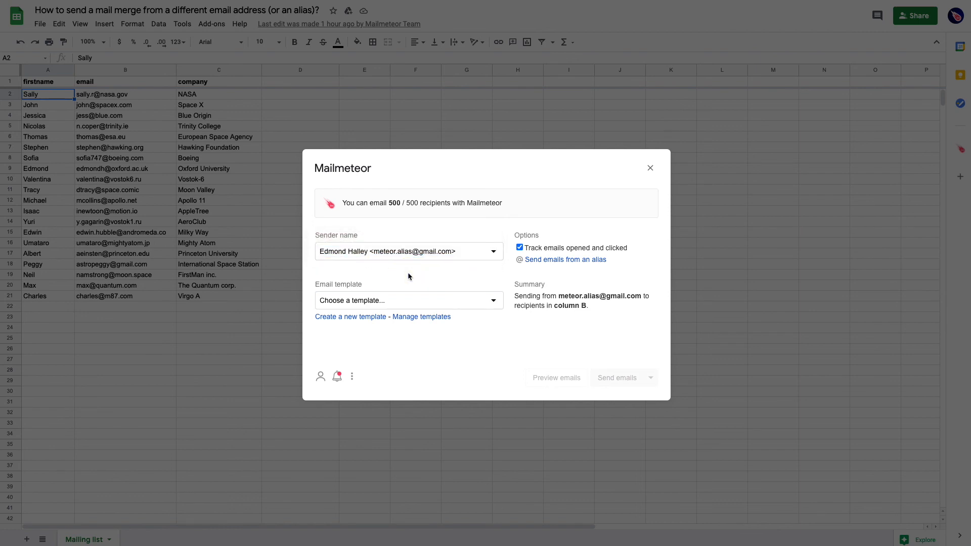
mouse_move(509, 352)
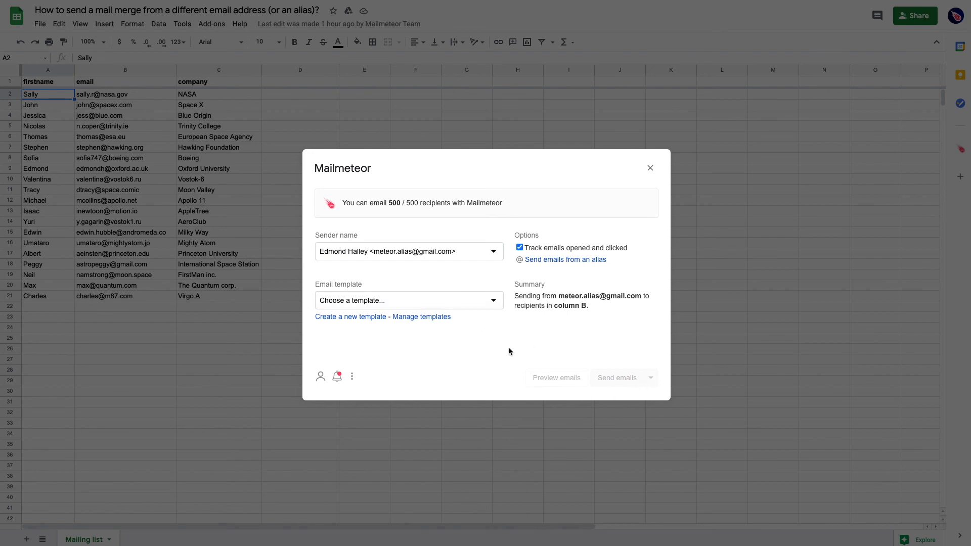
mouse_move(481, 352)
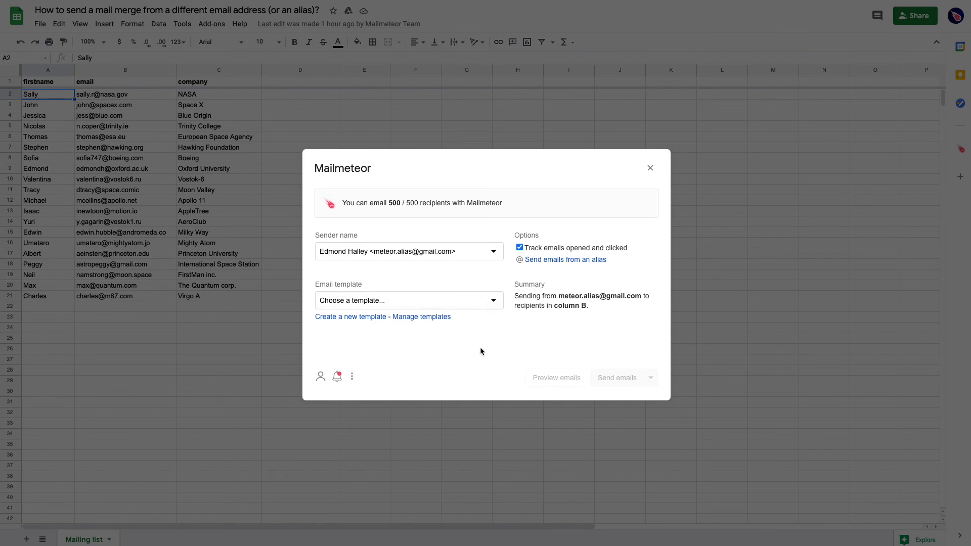